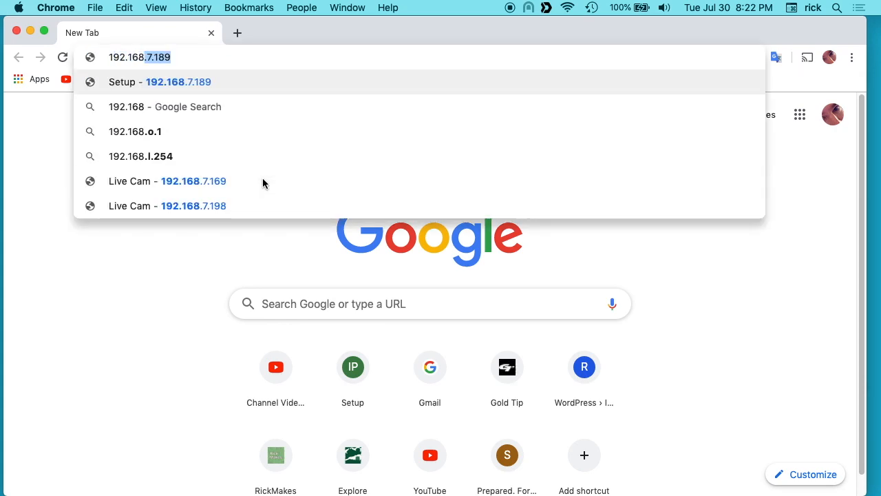
# Enter the camera's IP in the address bar and log in with the admin credentials.
pyautogui.write('63')
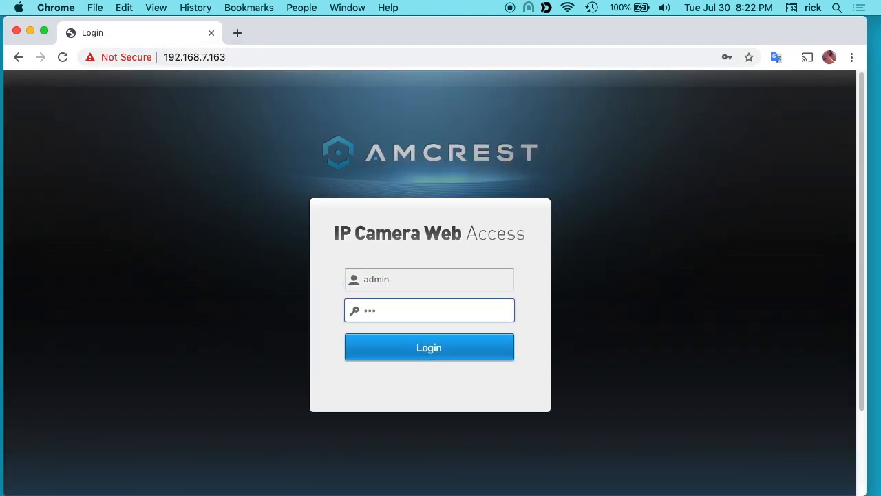
pyautogui.click(429, 346)
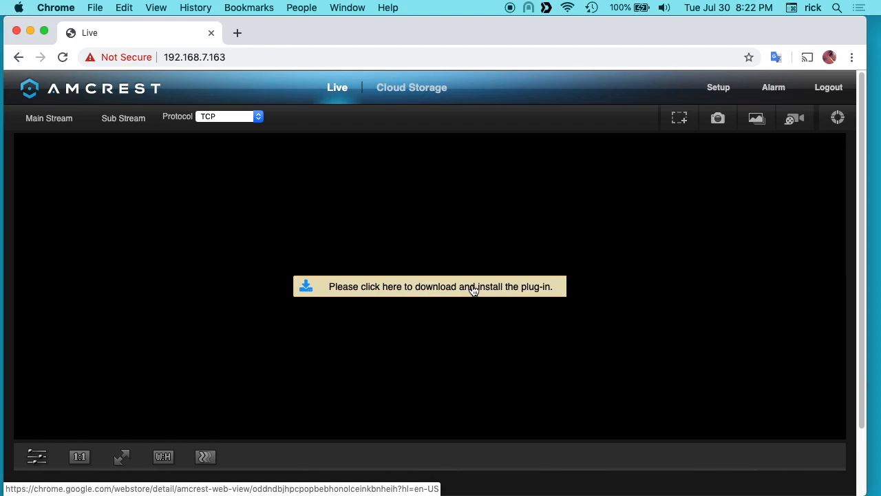
# Add the Amcrest Web View app to Chrome from the Web Store plug-in banner.
pyautogui.click(429, 286)
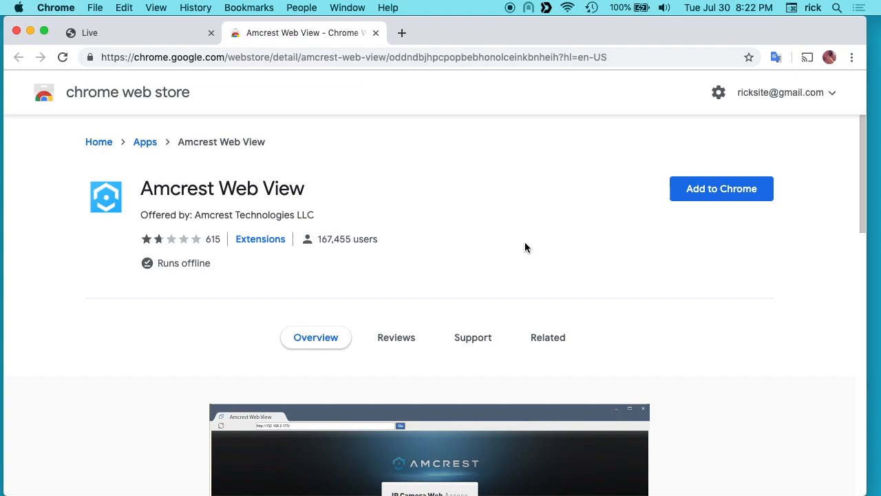
pyautogui.moveTo(721, 189)
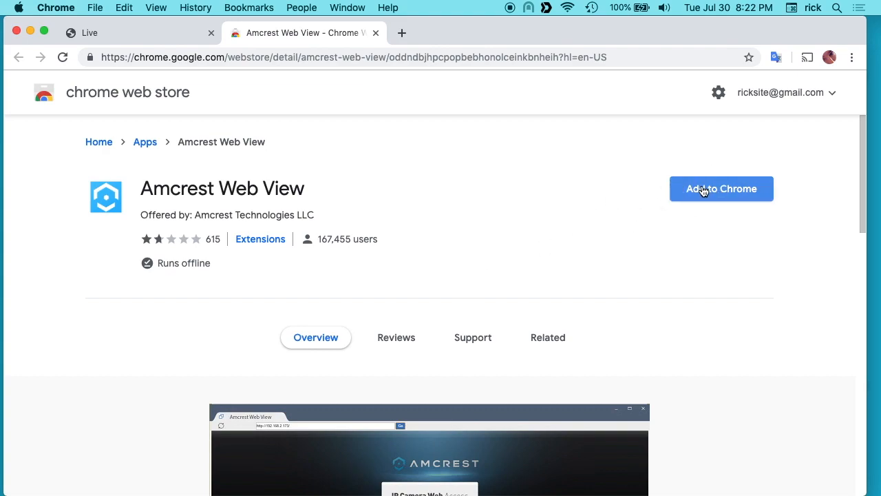
pyautogui.moveTo(559, 238)
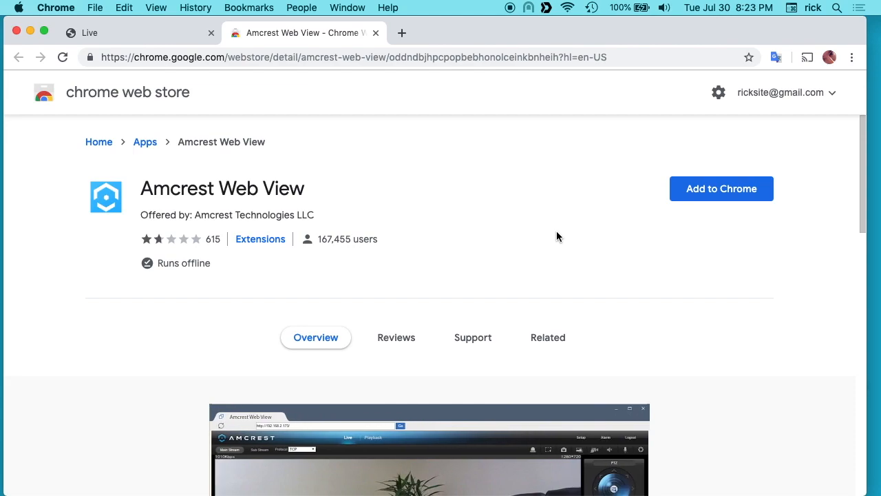
pyautogui.click(721, 188)
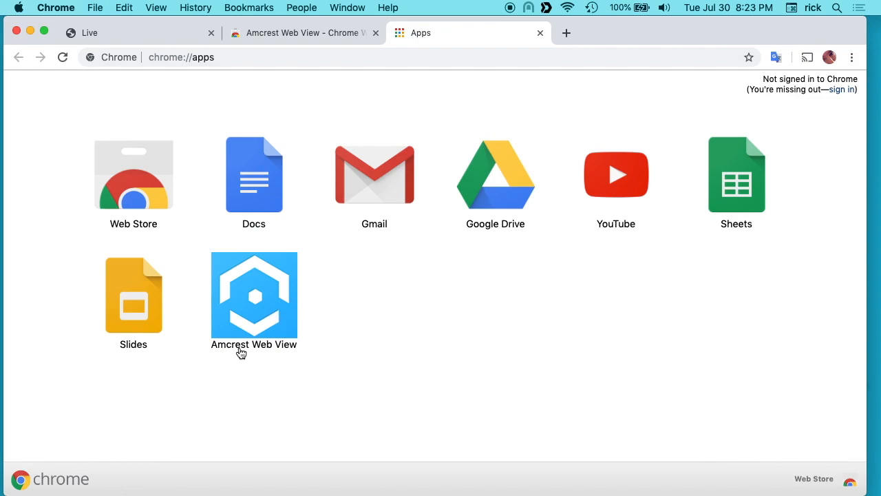
pyautogui.moveTo(220, 79)
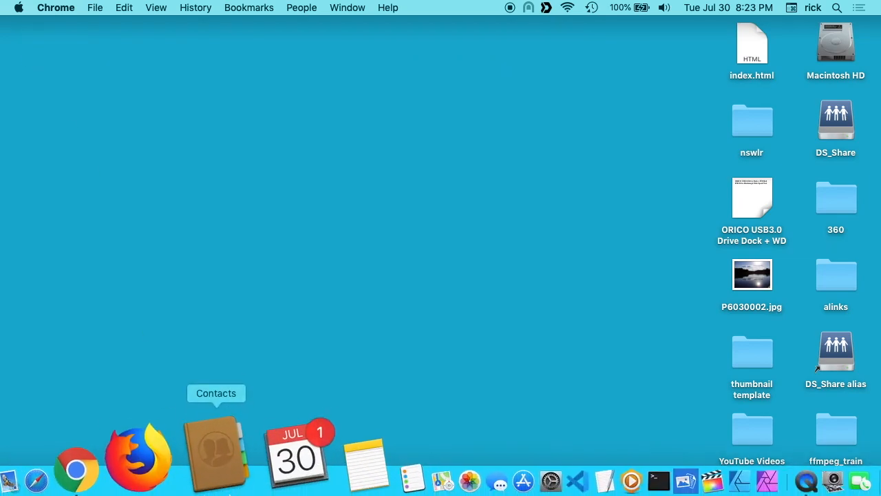
# Relaunch Chrome from the Dock and show the installed apps via the Apps bookmark.
pyautogui.click(76, 471)
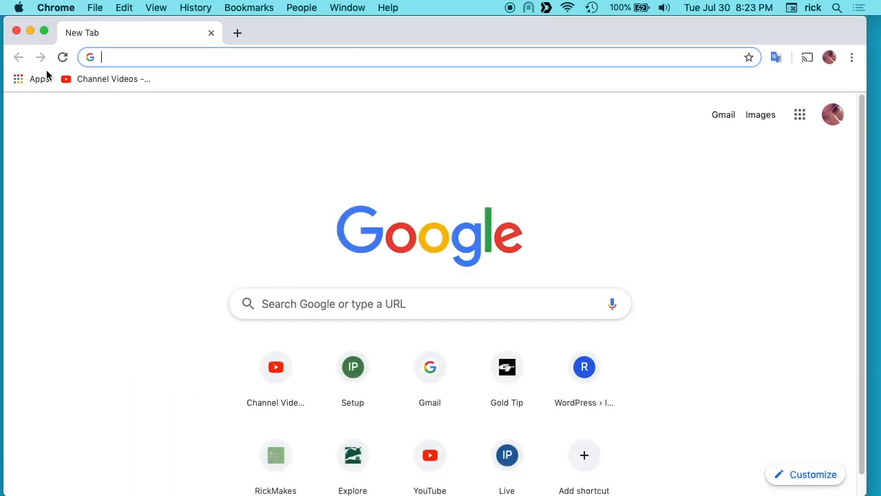
pyautogui.moveTo(18, 78)
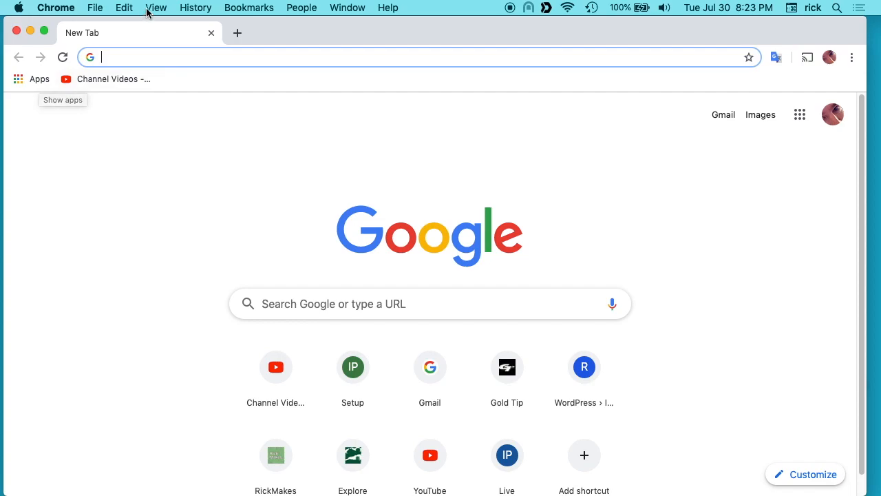
pyautogui.moveTo(55, 90)
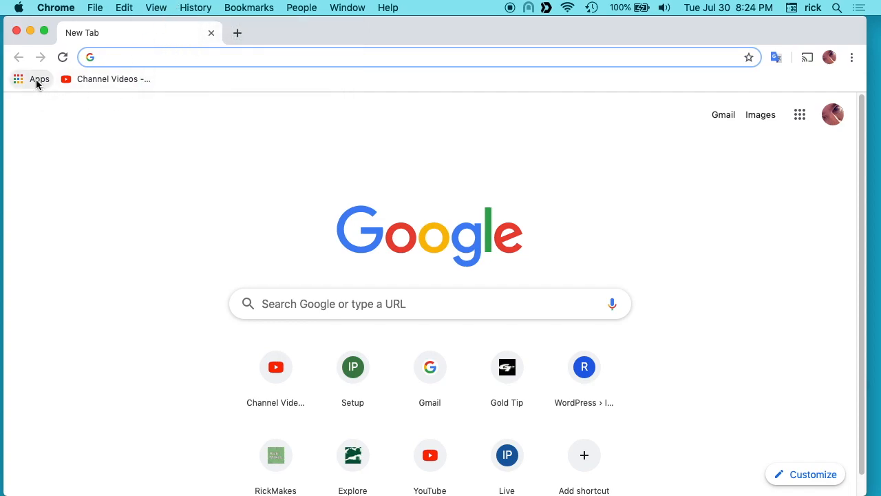
pyautogui.click(39, 78)
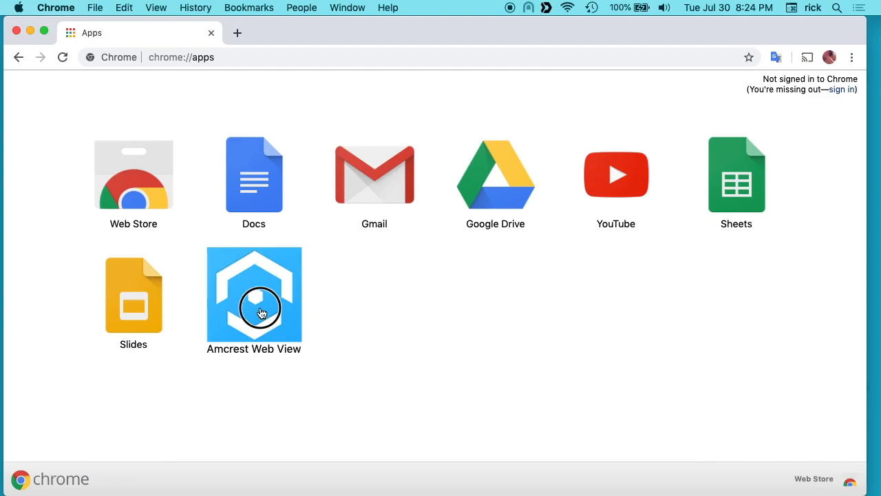
# Launch Amcrest Web View, load camera 192.168.7.163, and log in.
pyautogui.doubleClick(253, 295)
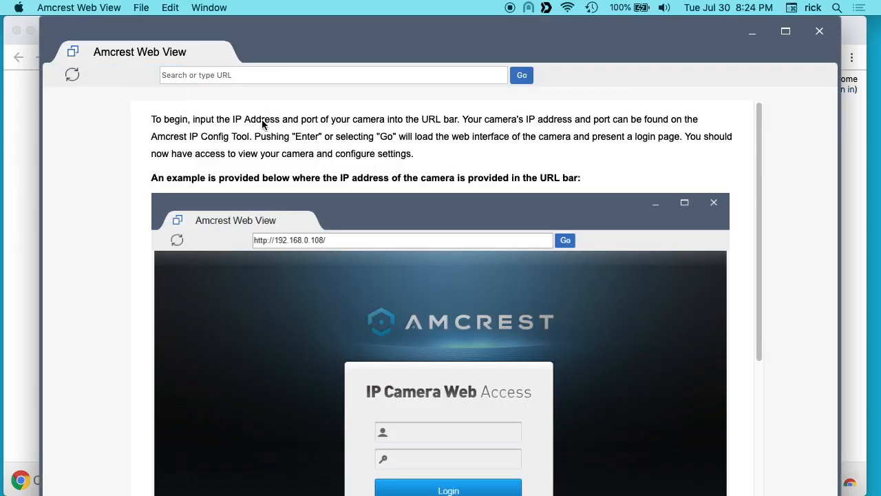
pyautogui.click(333, 75)
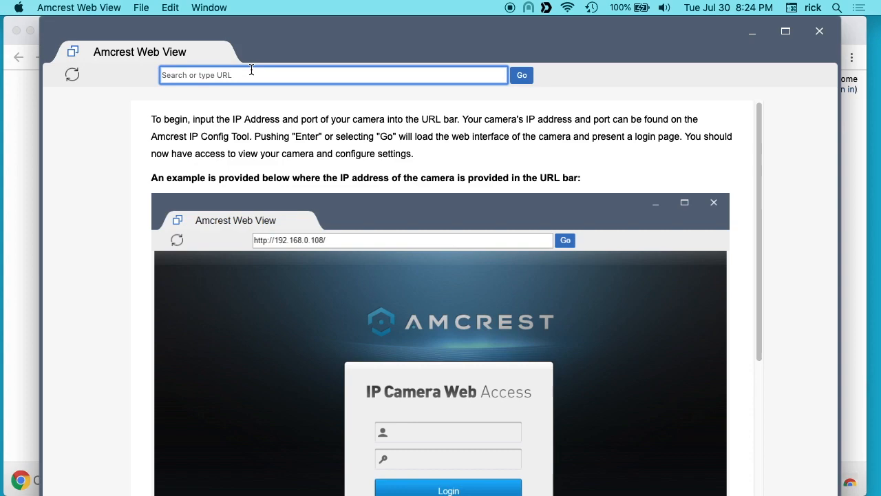
pyautogui.write('192.168.7.163/')
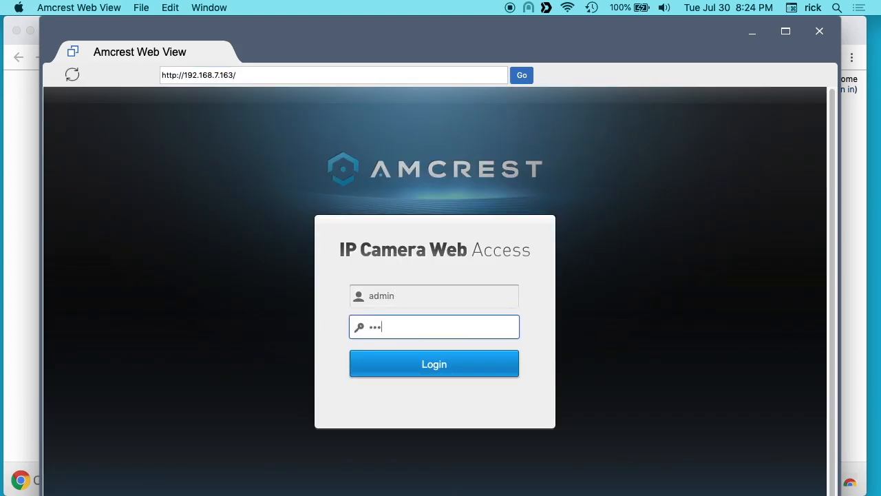
pyautogui.click(434, 362)
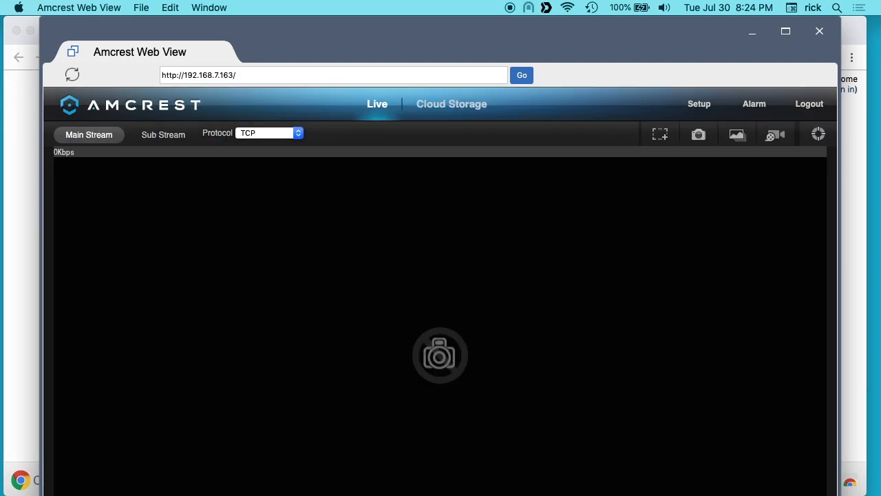
pyautogui.moveTo(395, 316)
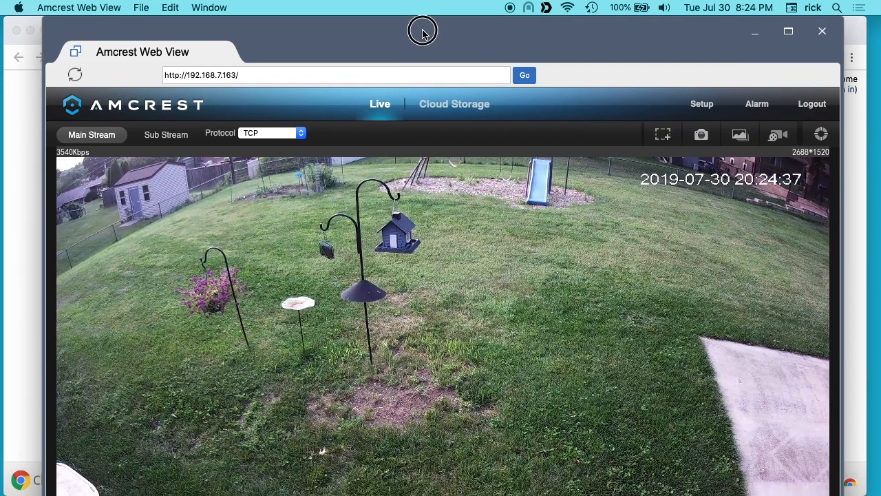
pyautogui.moveTo(589, 109)
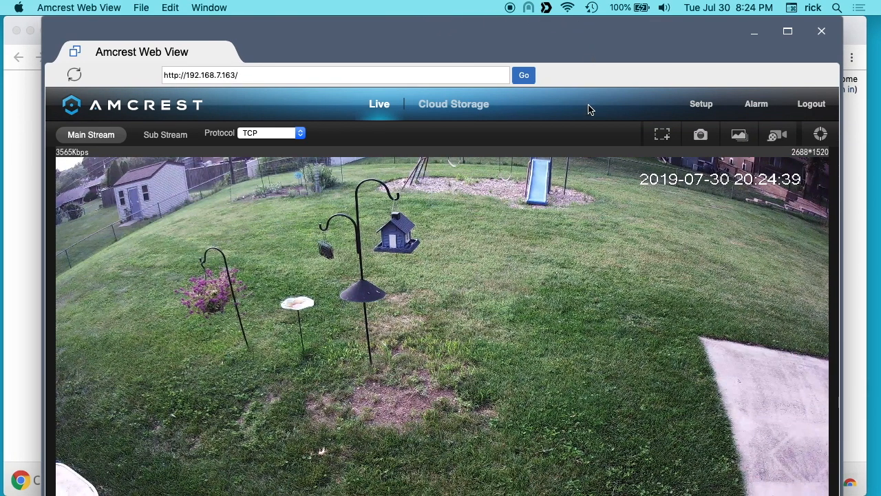
pyautogui.moveTo(671, 243)
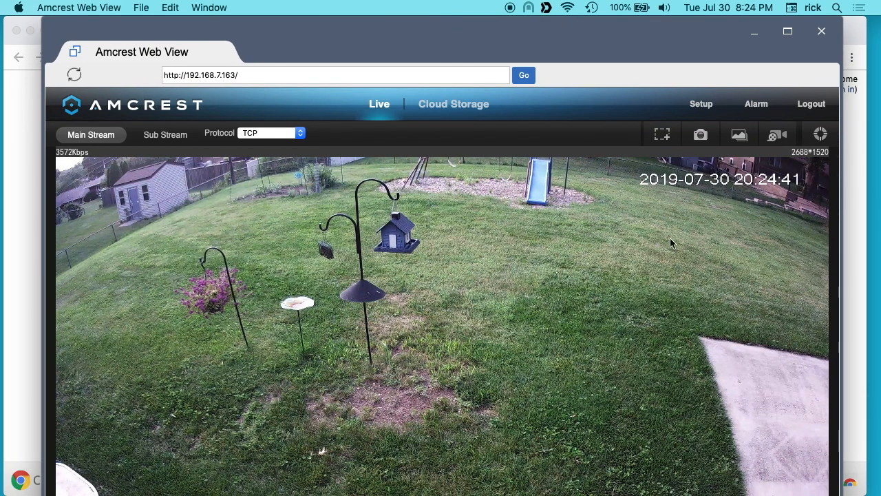
pyautogui.moveTo(710, 252)
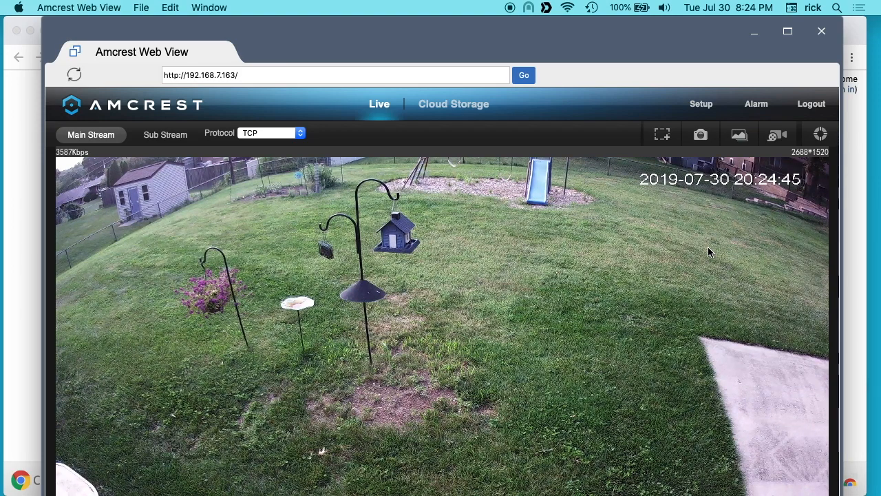
# Open Setup to reach the camera's Camera Configuration settings.
pyautogui.click(701, 104)
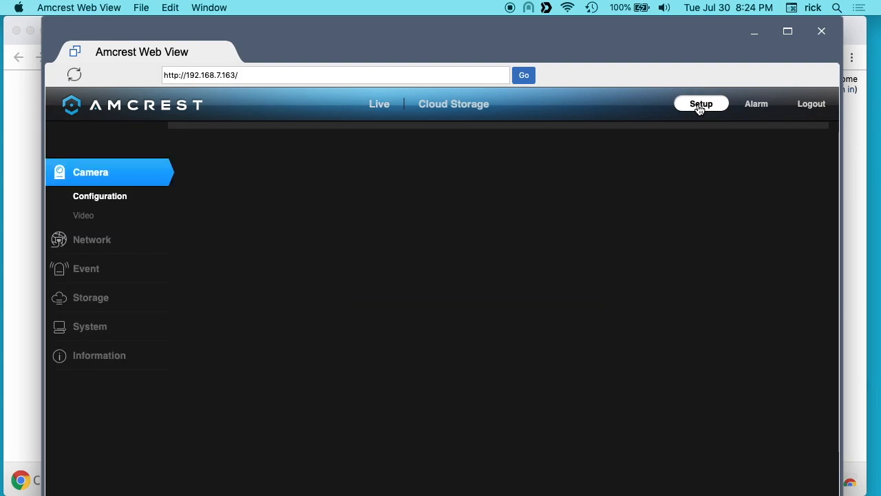
# Open Event > Video Detection, then view and close the Detection Area grid.
pyautogui.click(701, 103)
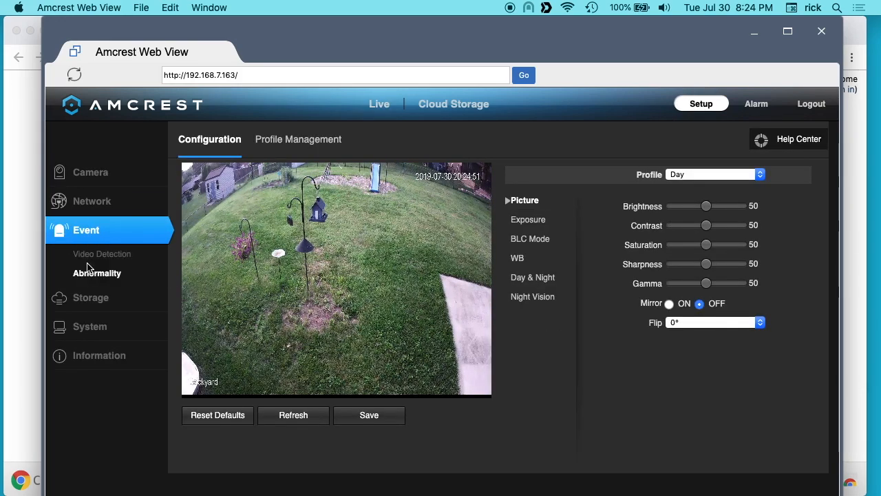
pyautogui.click(101, 253)
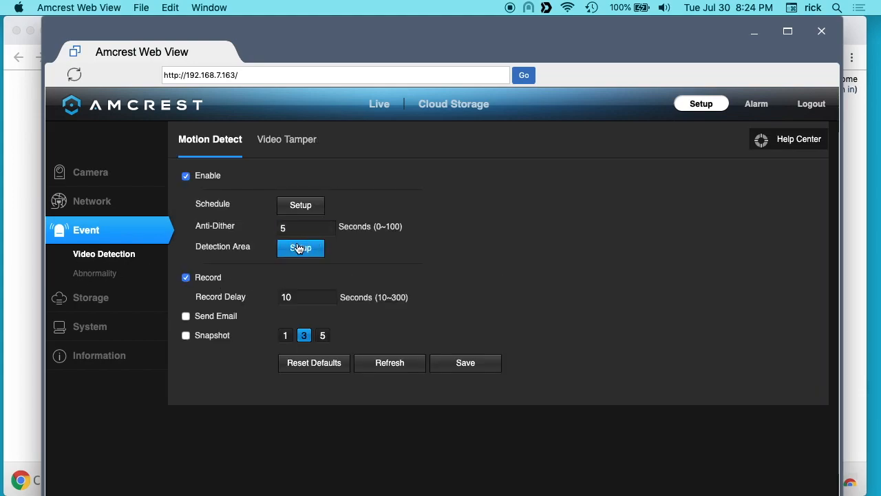
pyautogui.click(300, 247)
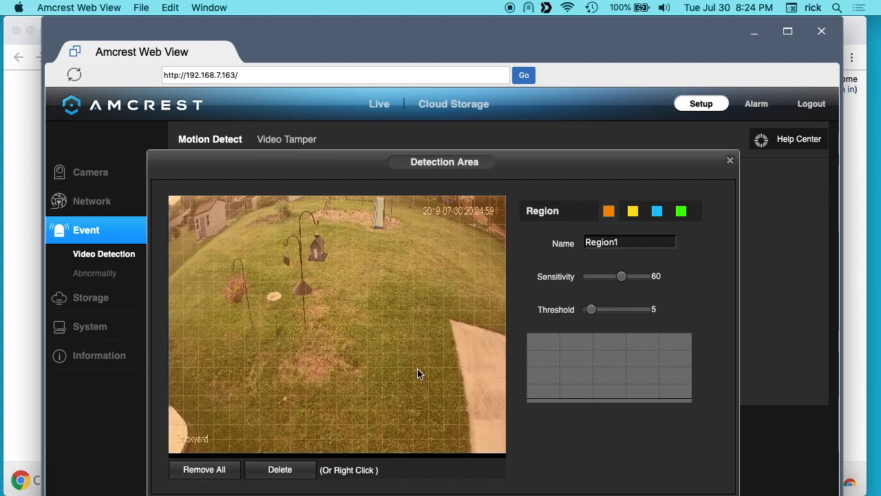
pyautogui.click(730, 160)
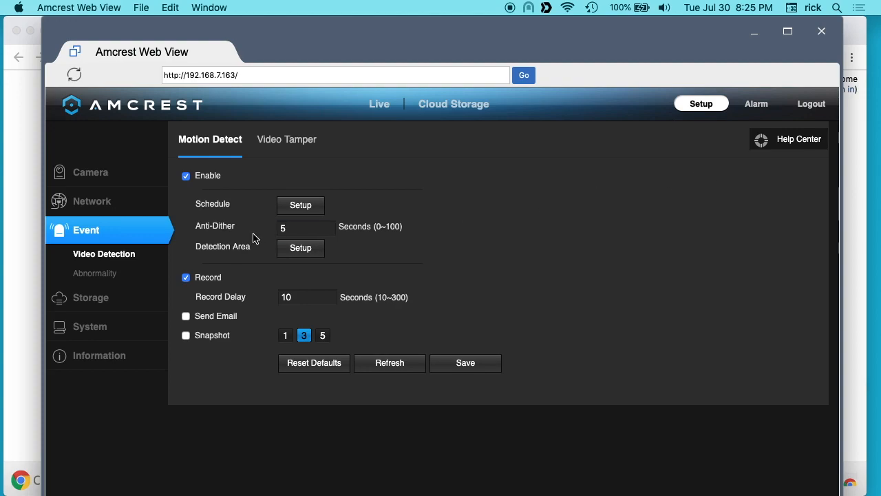
pyautogui.moveTo(434, 175)
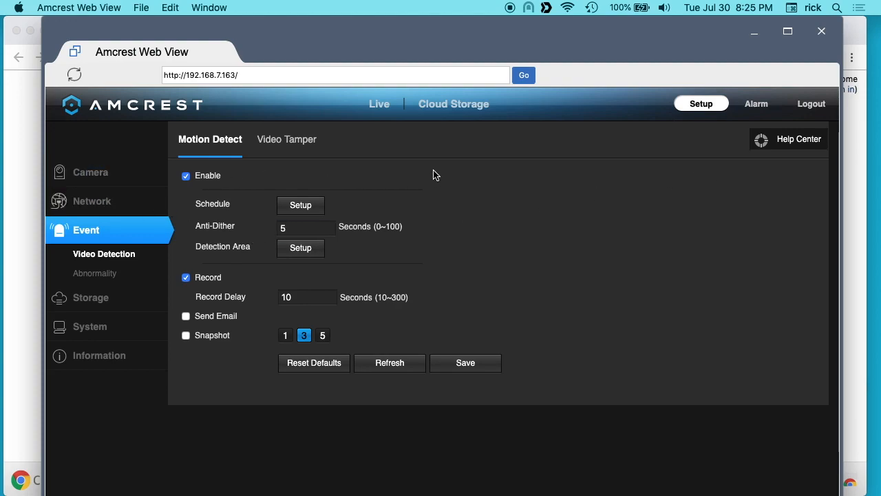